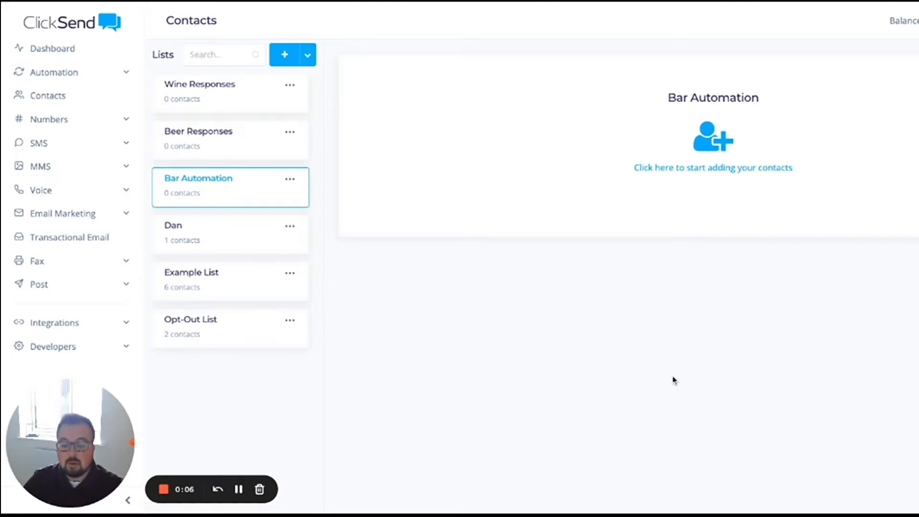
mouse_move(400, 259)
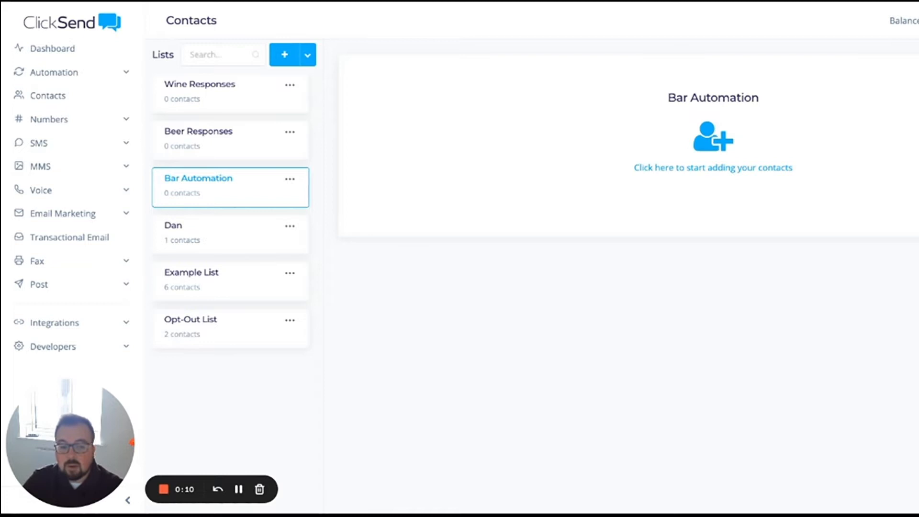
mouse_move(517, 217)
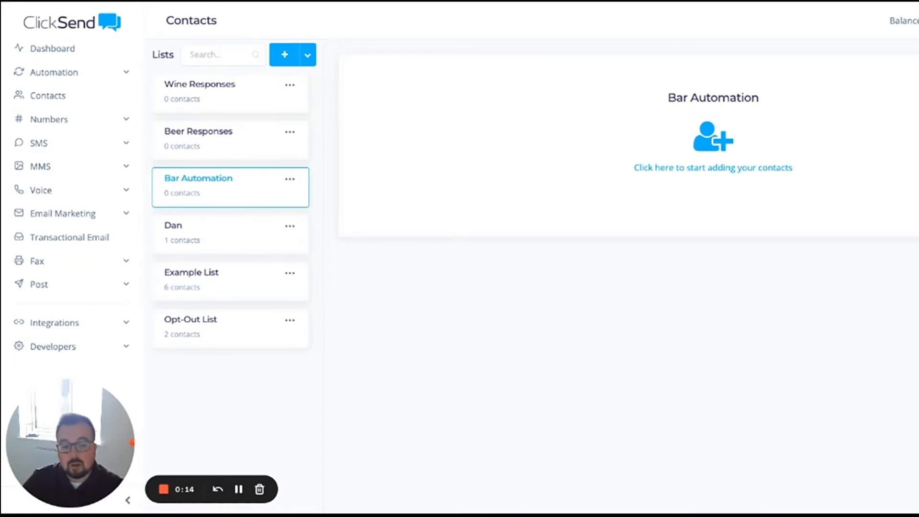
mouse_move(273, 190)
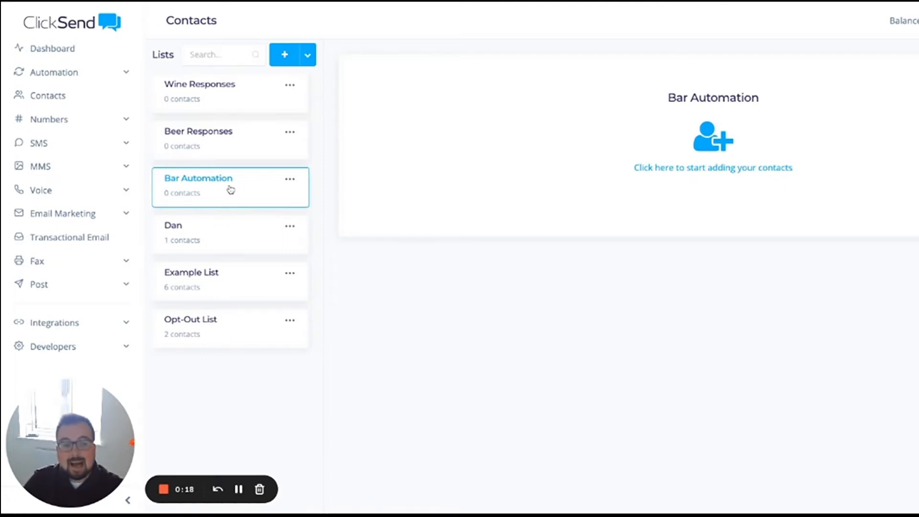
mouse_move(237, 108)
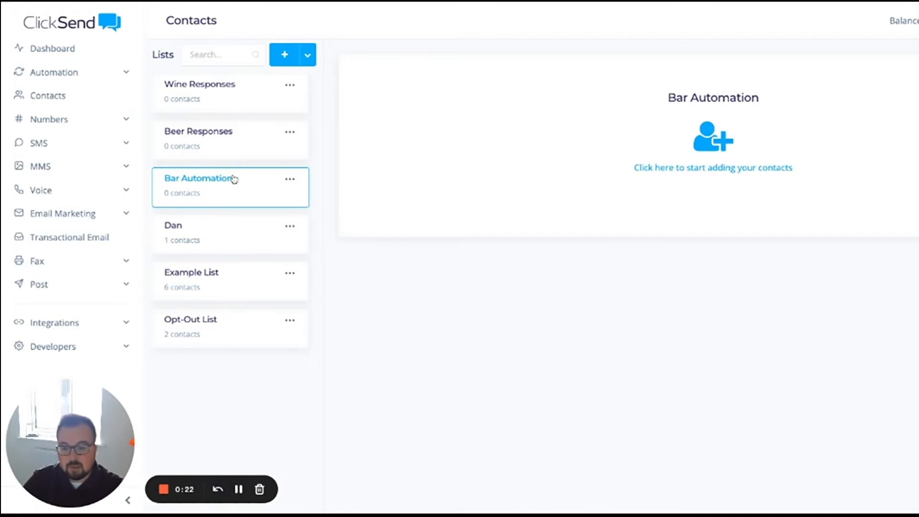
mouse_move(113, 92)
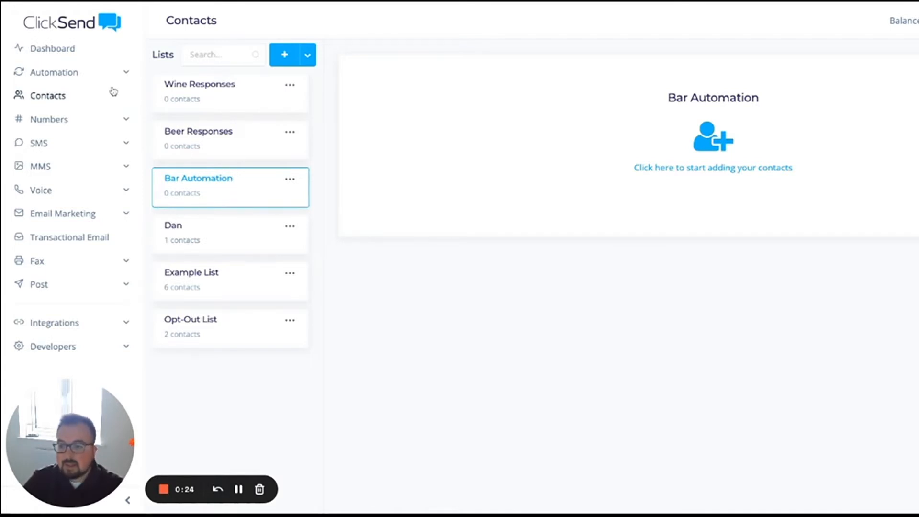
- Review the Automations list down to the Contacts Based section with the Free Drink SMS action
click(56, 71)
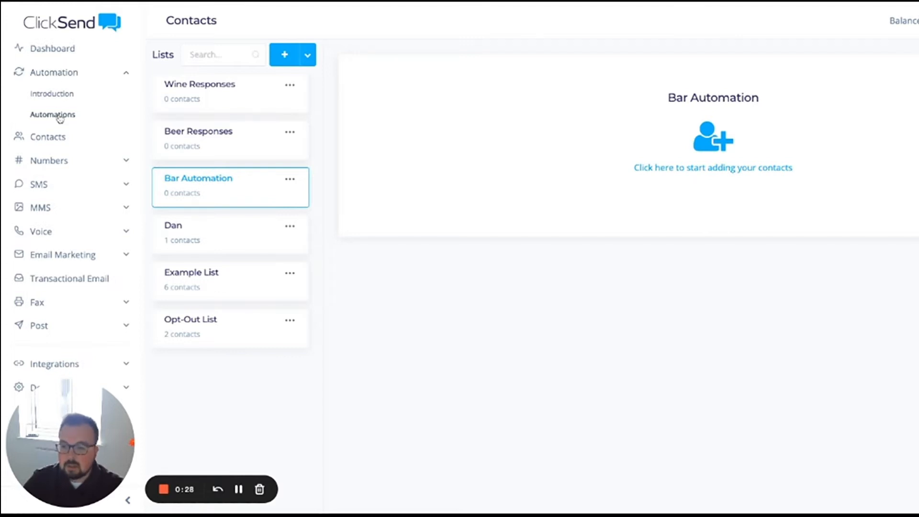
click(52, 114)
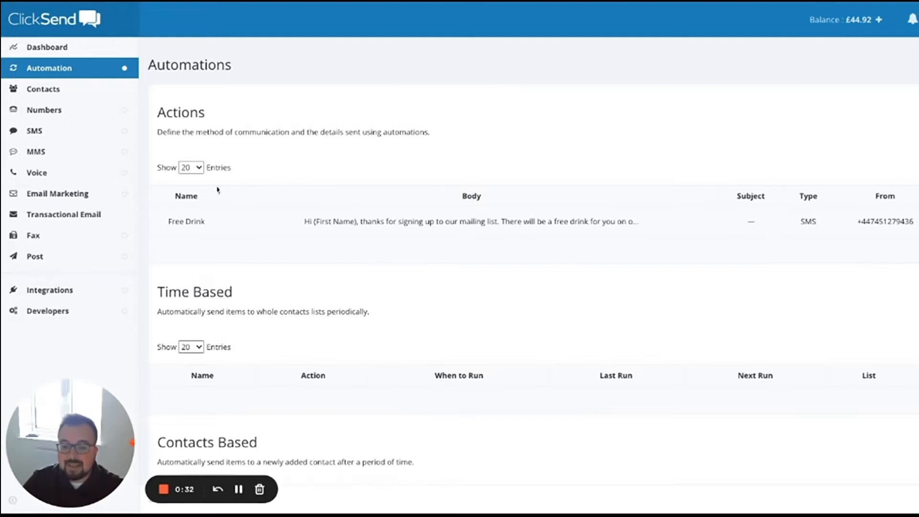
click(49, 67)
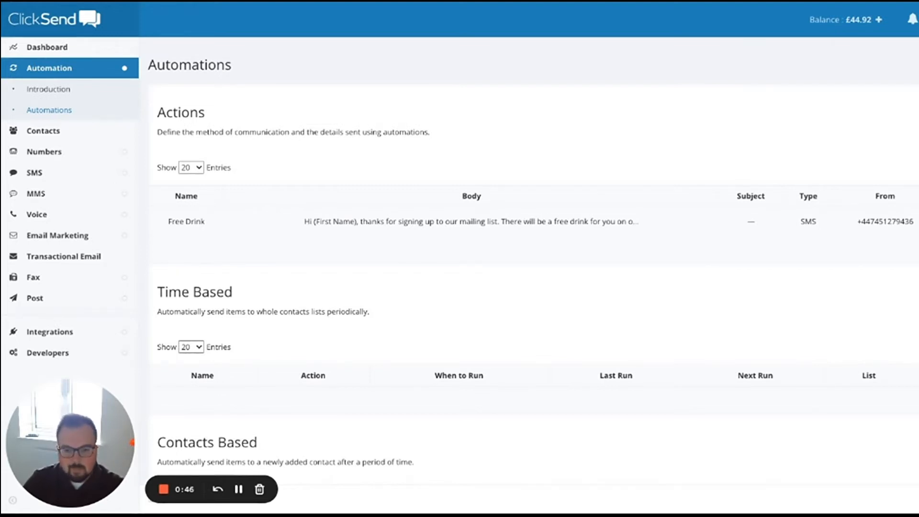
scroll(down, 3)
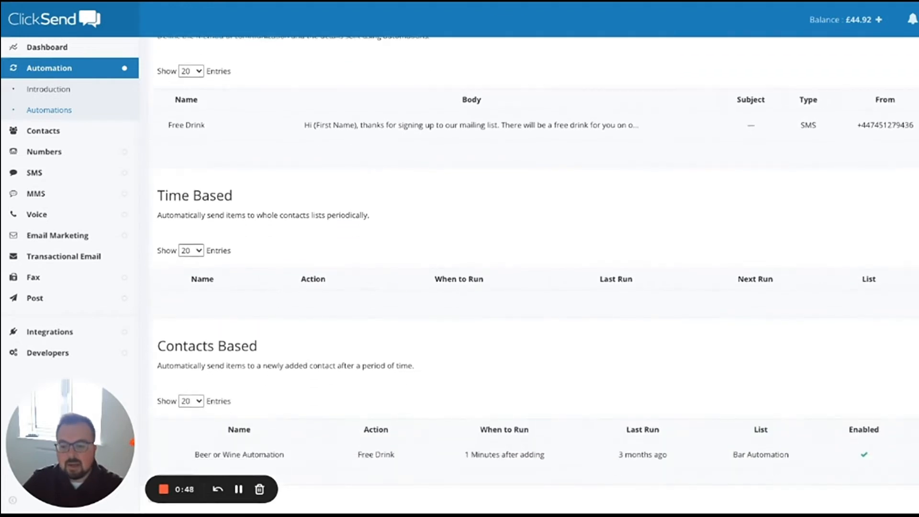
scroll(down, 3)
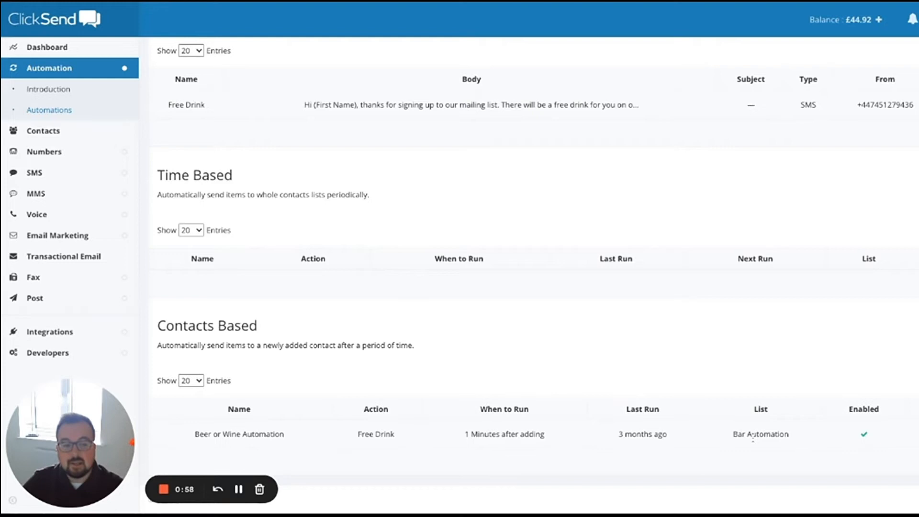
mouse_move(807, 169)
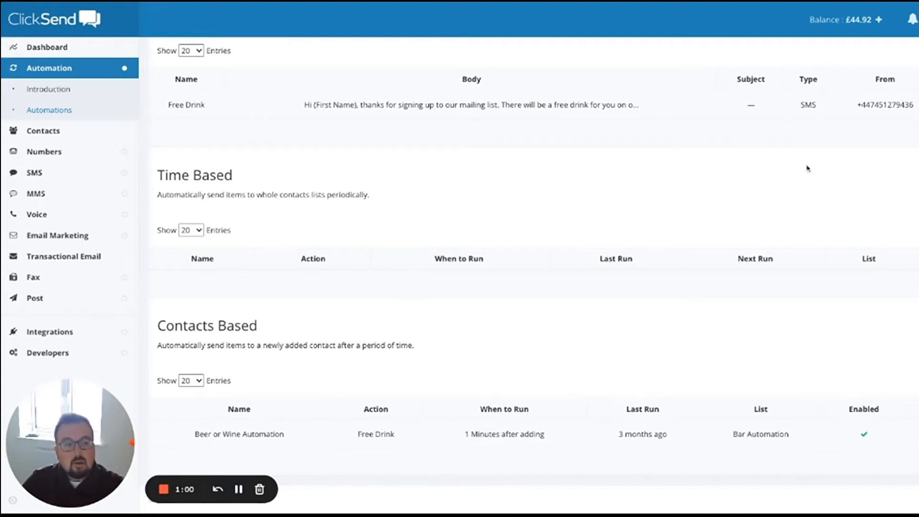
mouse_move(742, 411)
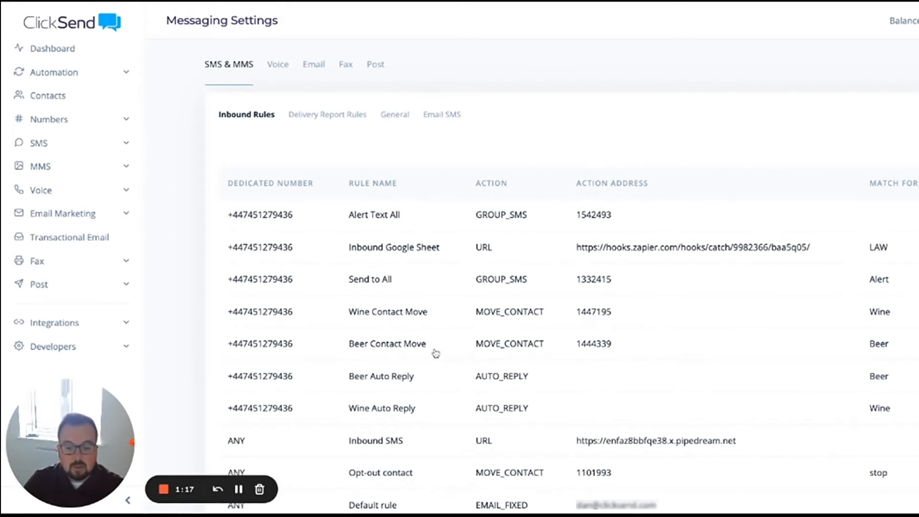
- Inspect the Beer Contact Move inbound rule and close it unchanged
click(388, 343)
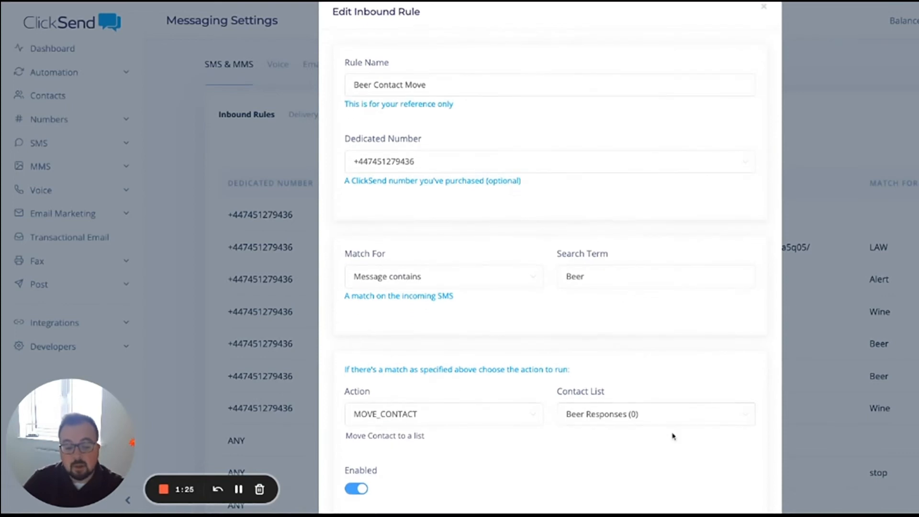
click(763, 7)
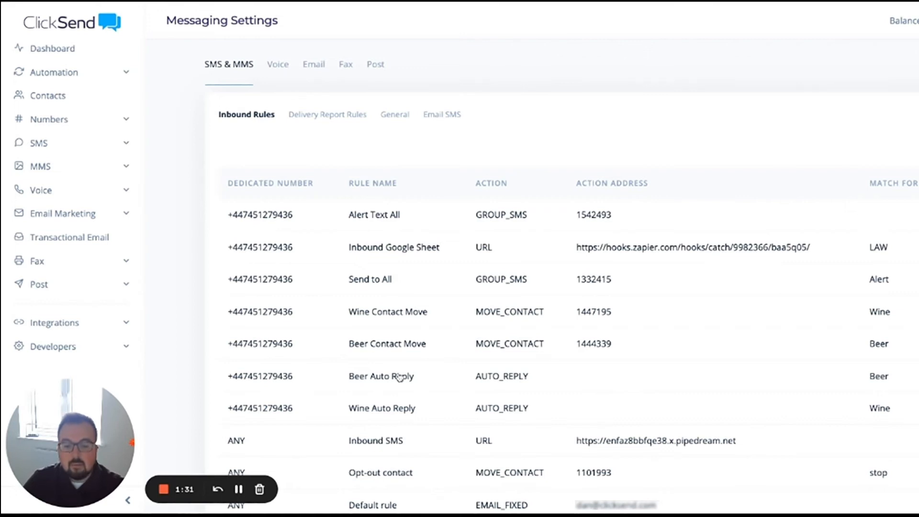
- Review the Beer Auto Reply rule's settings and reply message, then close it
click(381, 375)
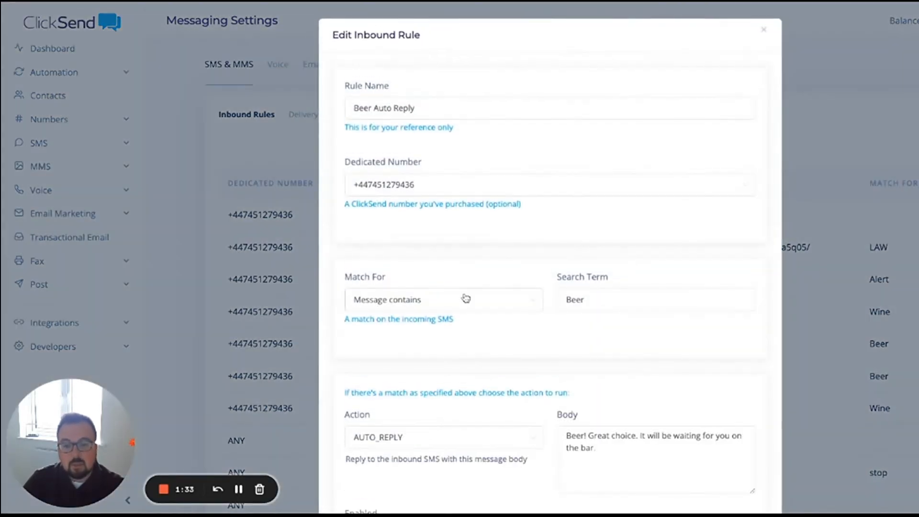
scroll(down, 3)
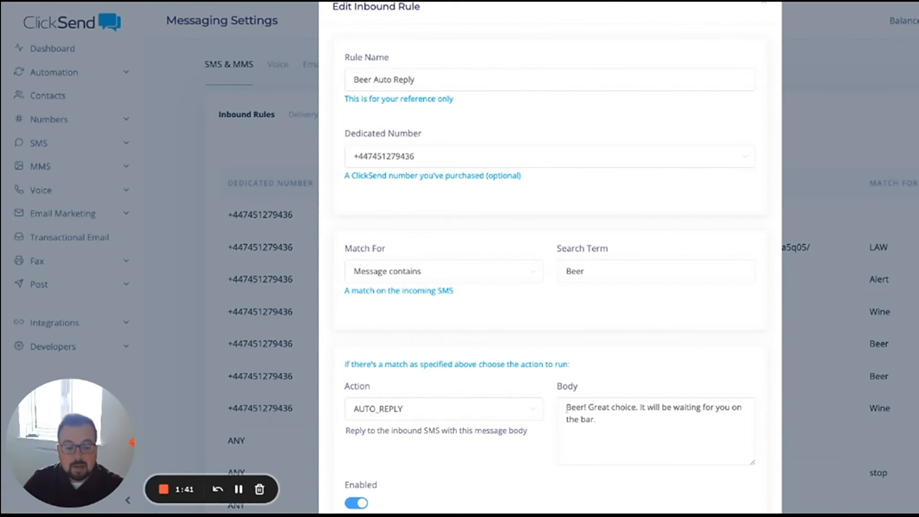
scroll(down, 3)
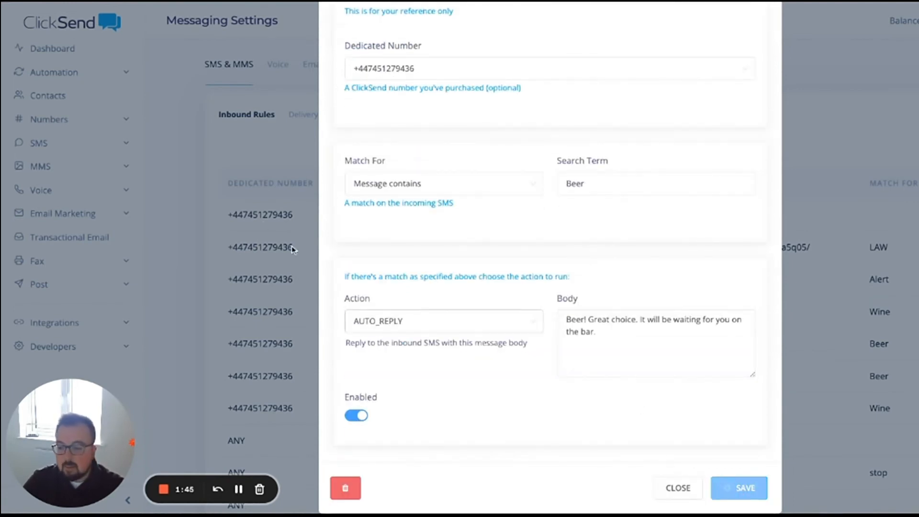
click(48, 95)
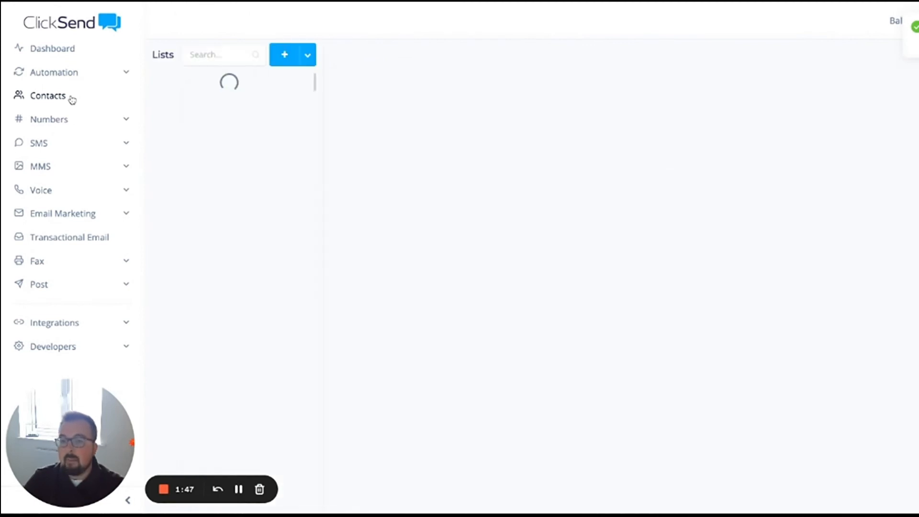
- Go to Contacts and select the empty Wine Responses list
click(48, 95)
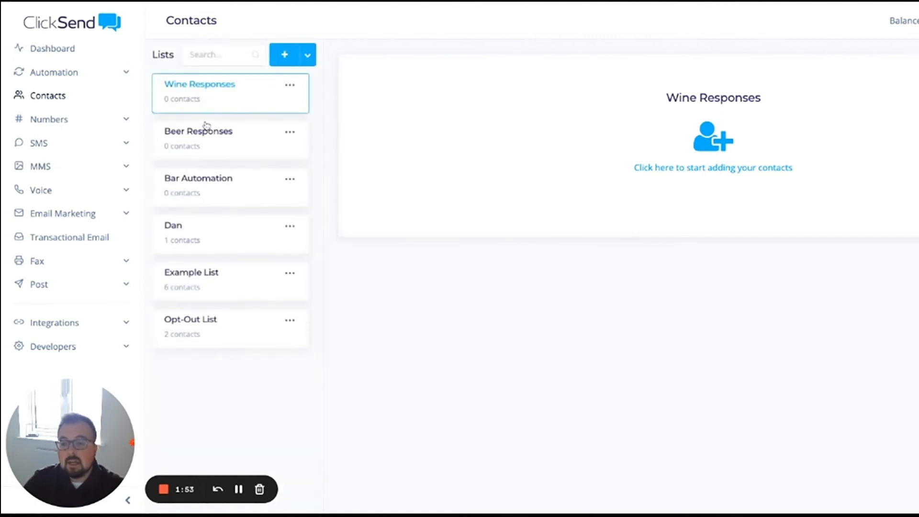
mouse_move(249, 135)
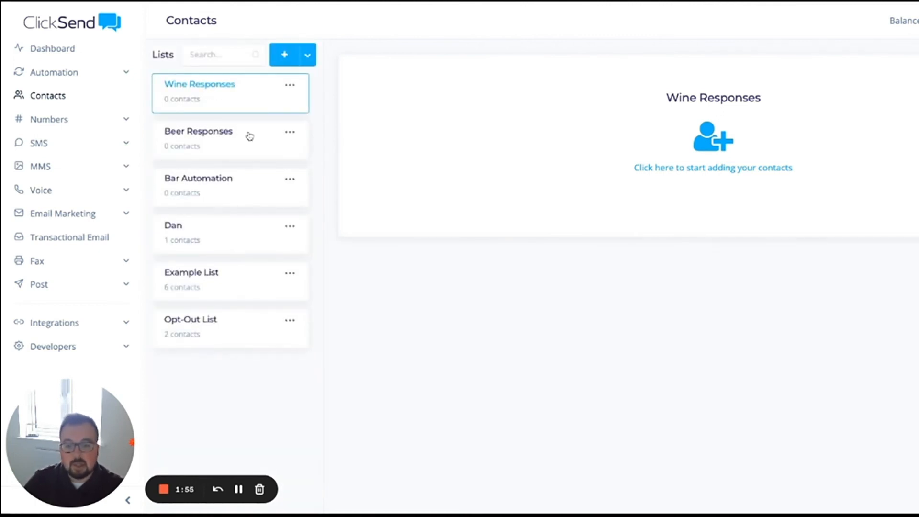
click(289, 84)
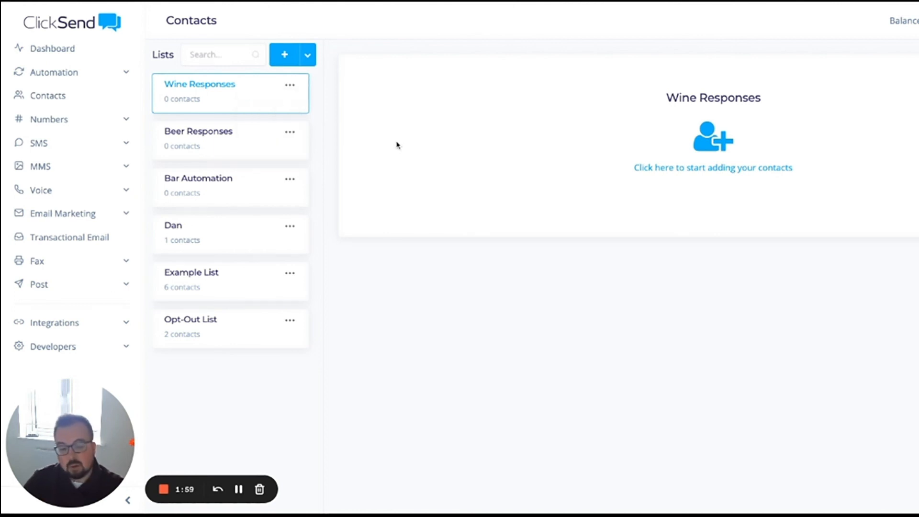
mouse_move(188, 452)
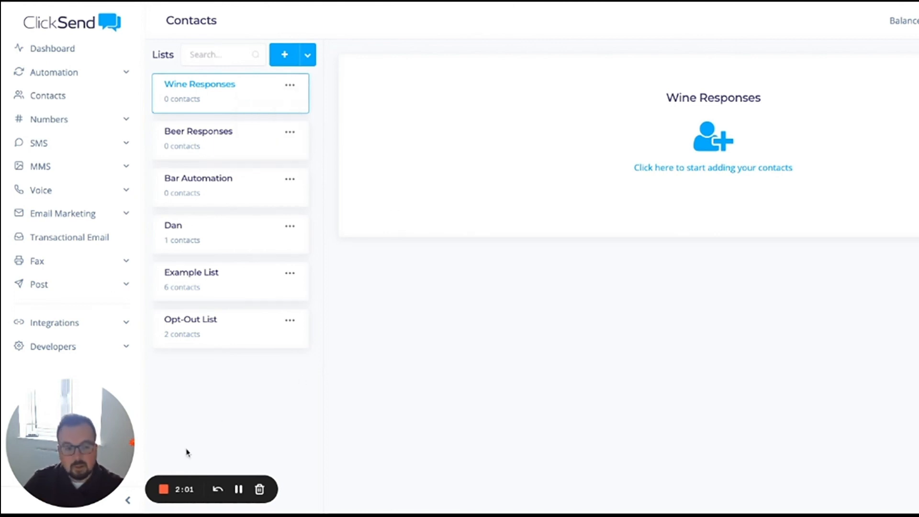